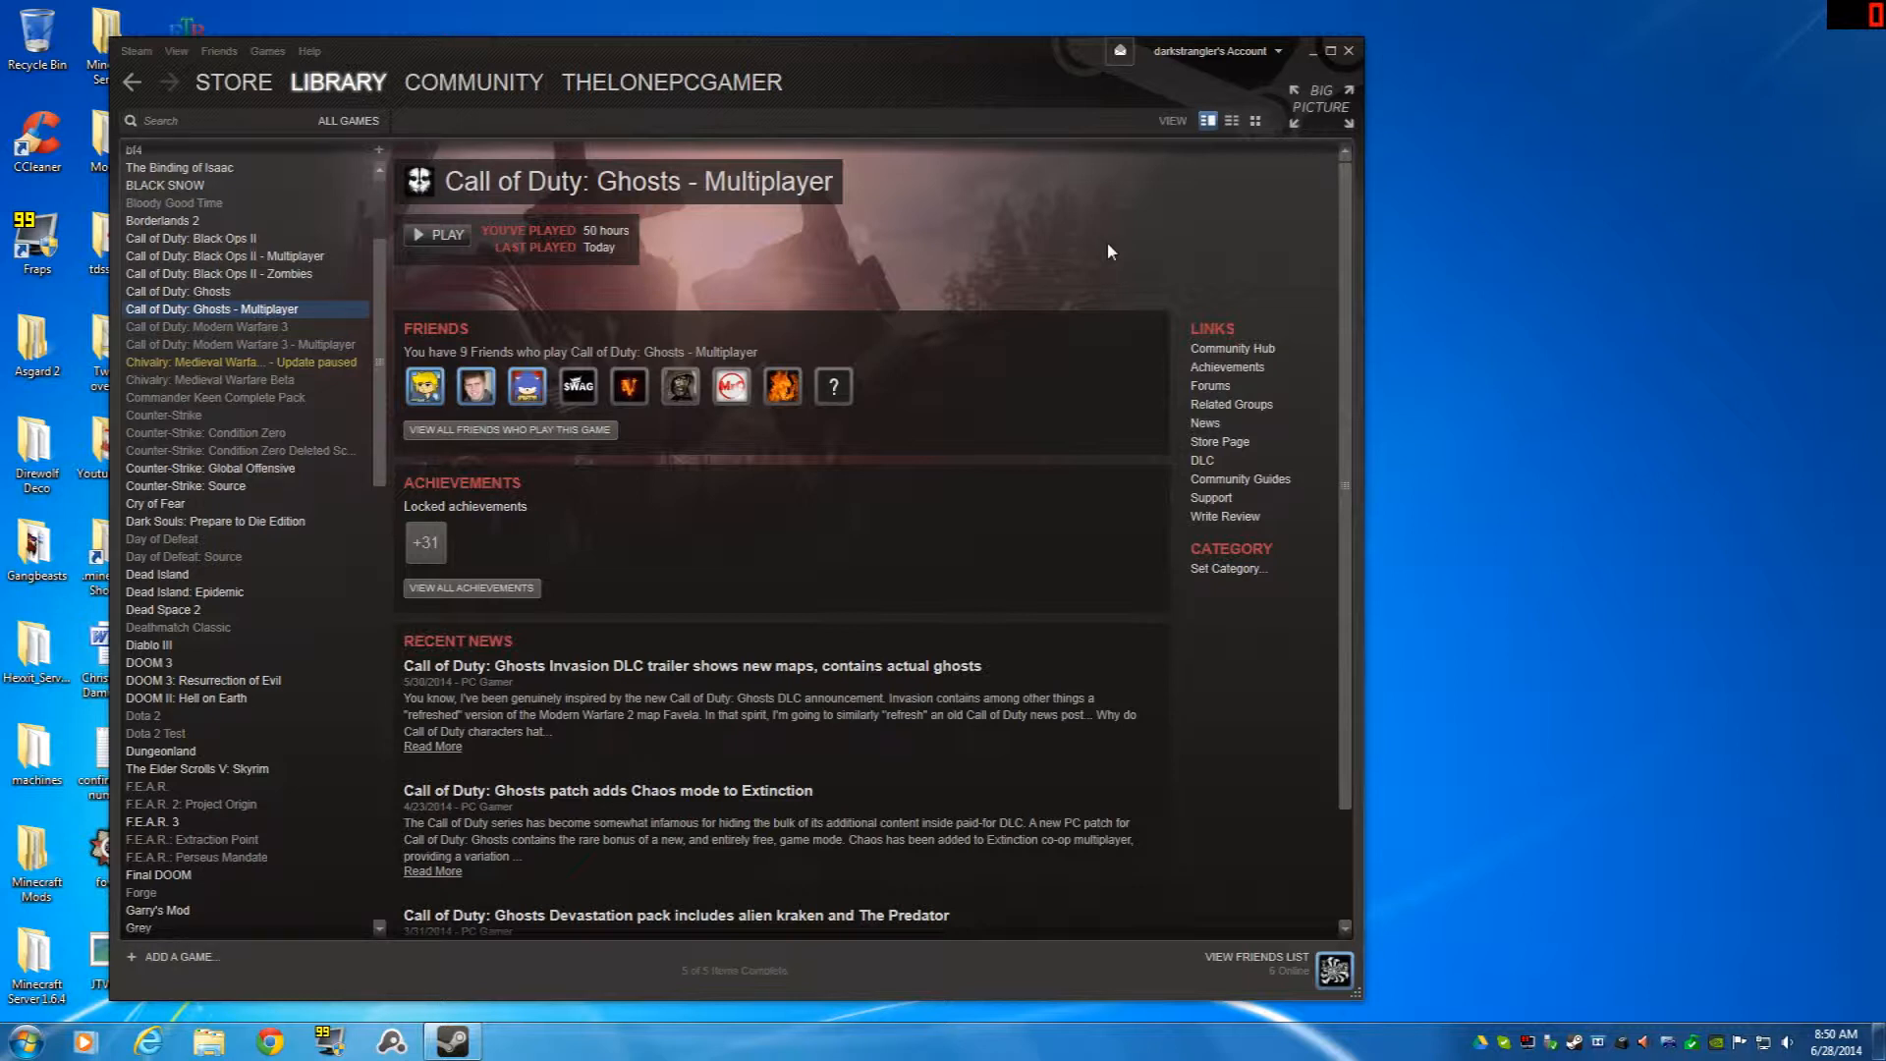
mouse_move(1151, 290)
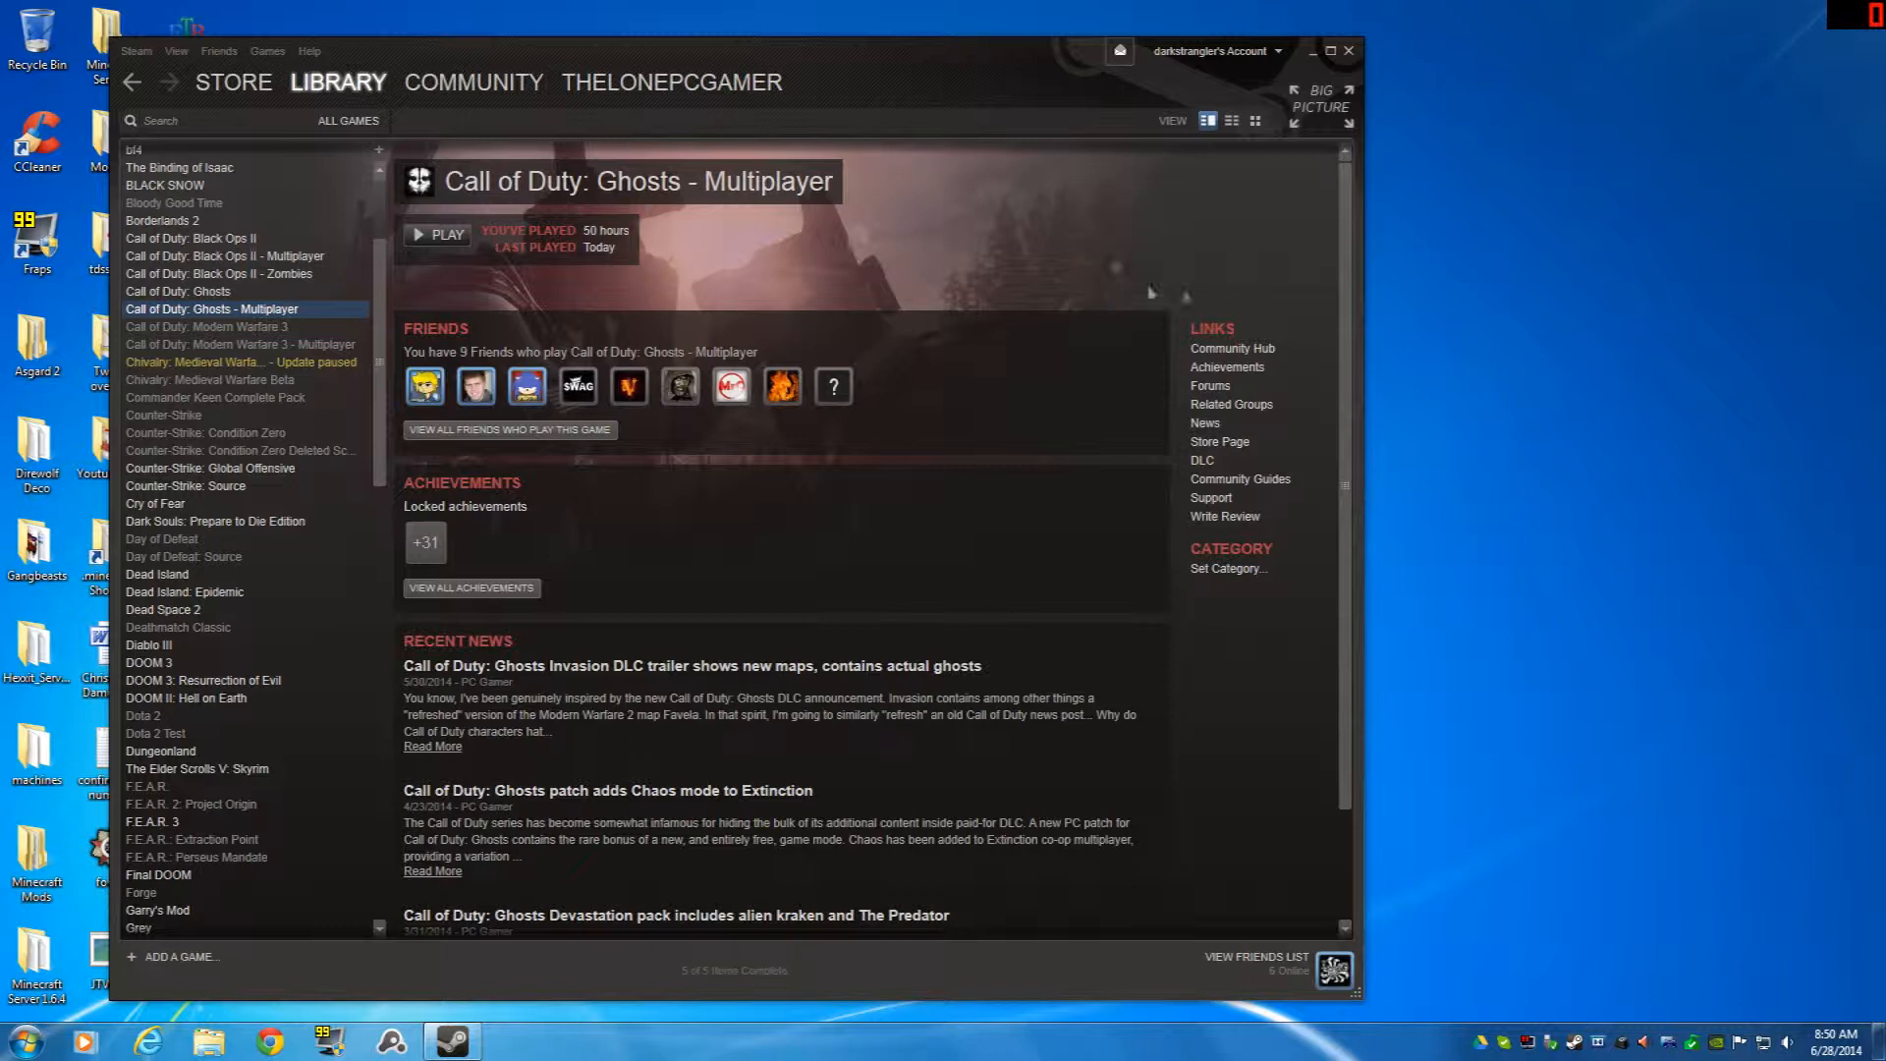
mouse_move(1010, 595)
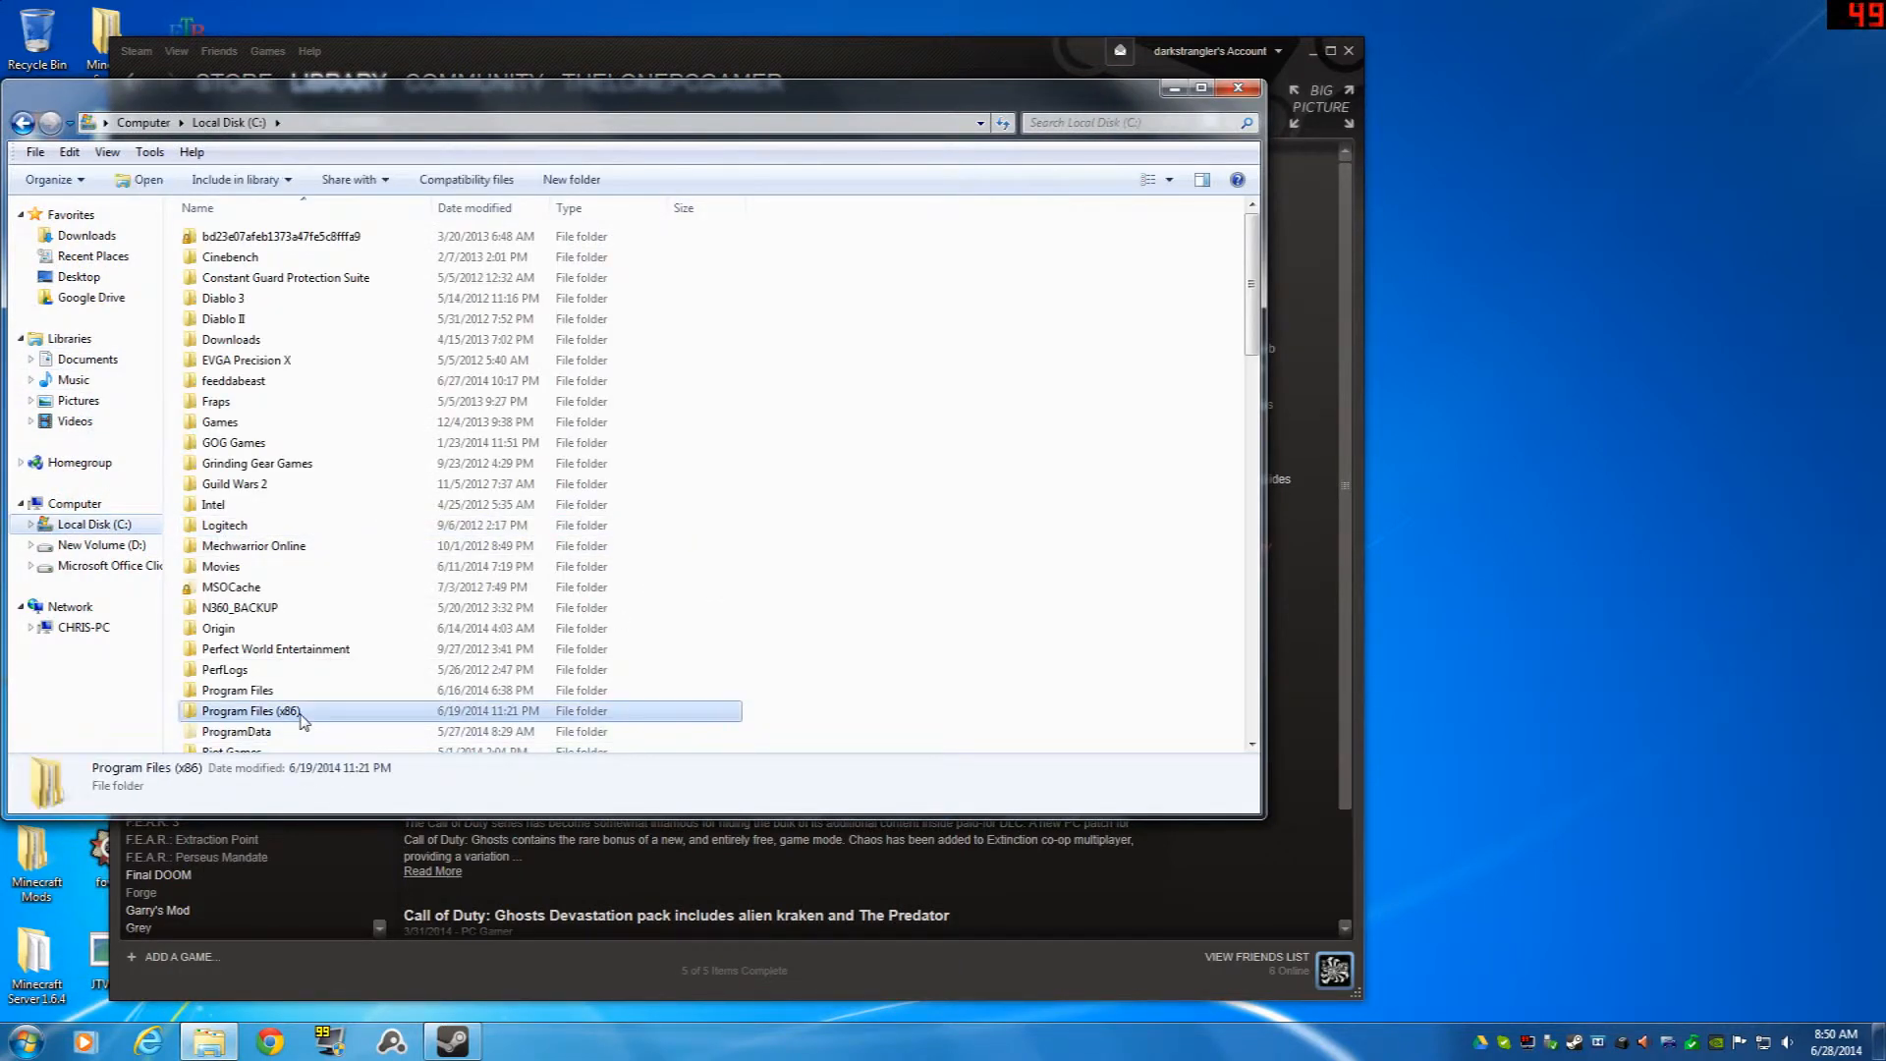
Step: Browse through Program Files (x86) > Steam > steamapps > common into the Call of Duty Ghosts folder
double_click(253, 712)
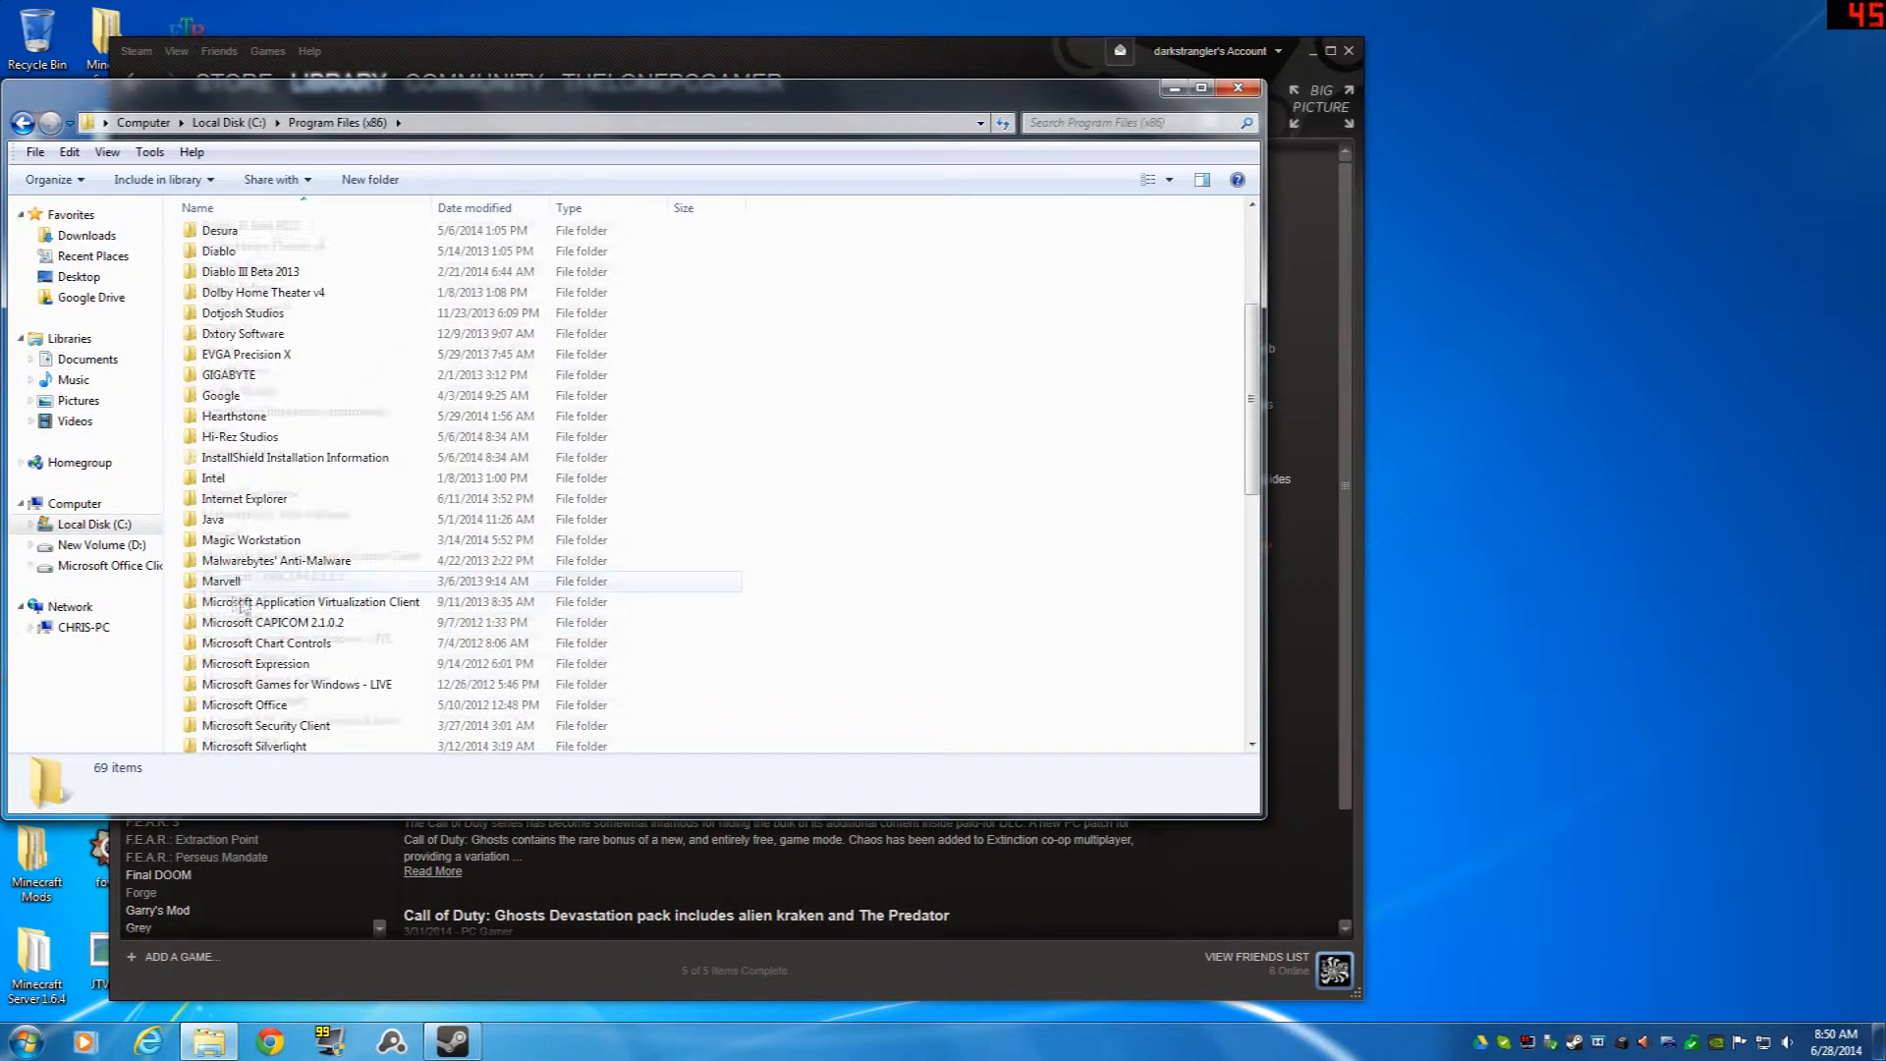
scroll("down", 3)
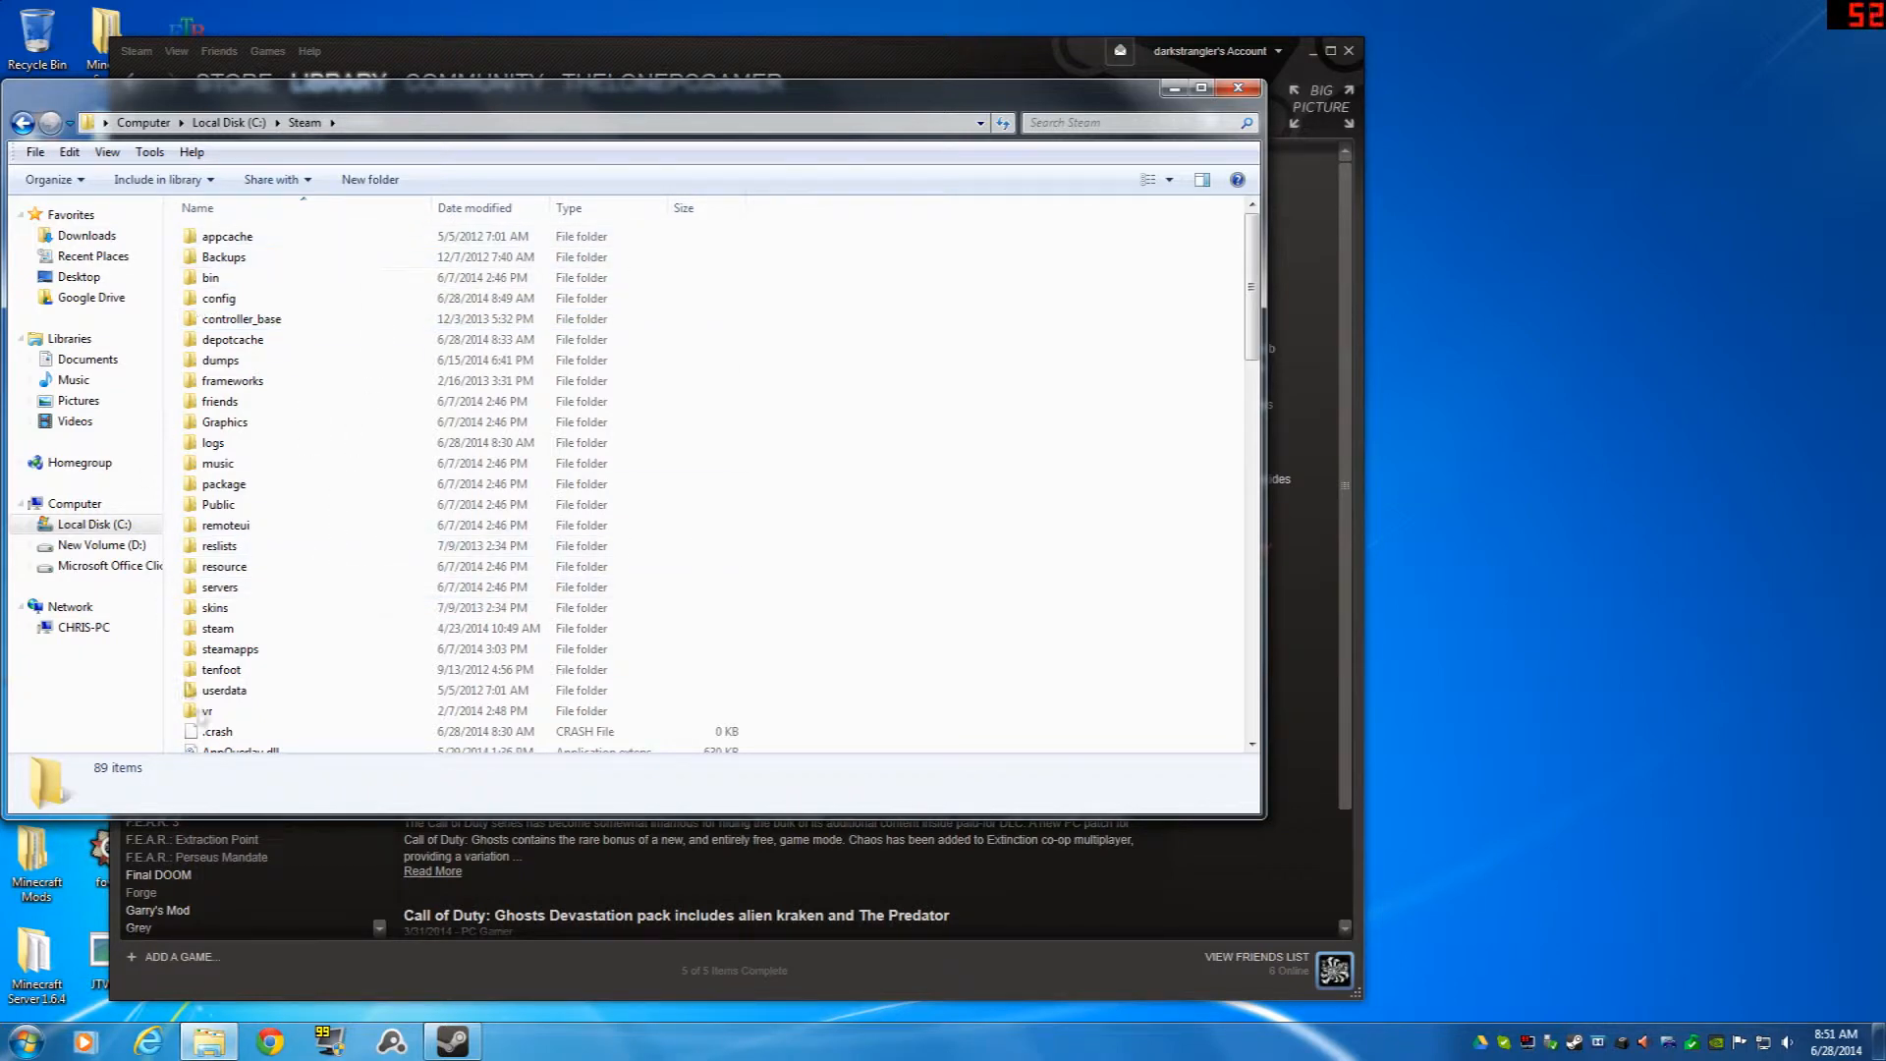
double_click(230, 649)
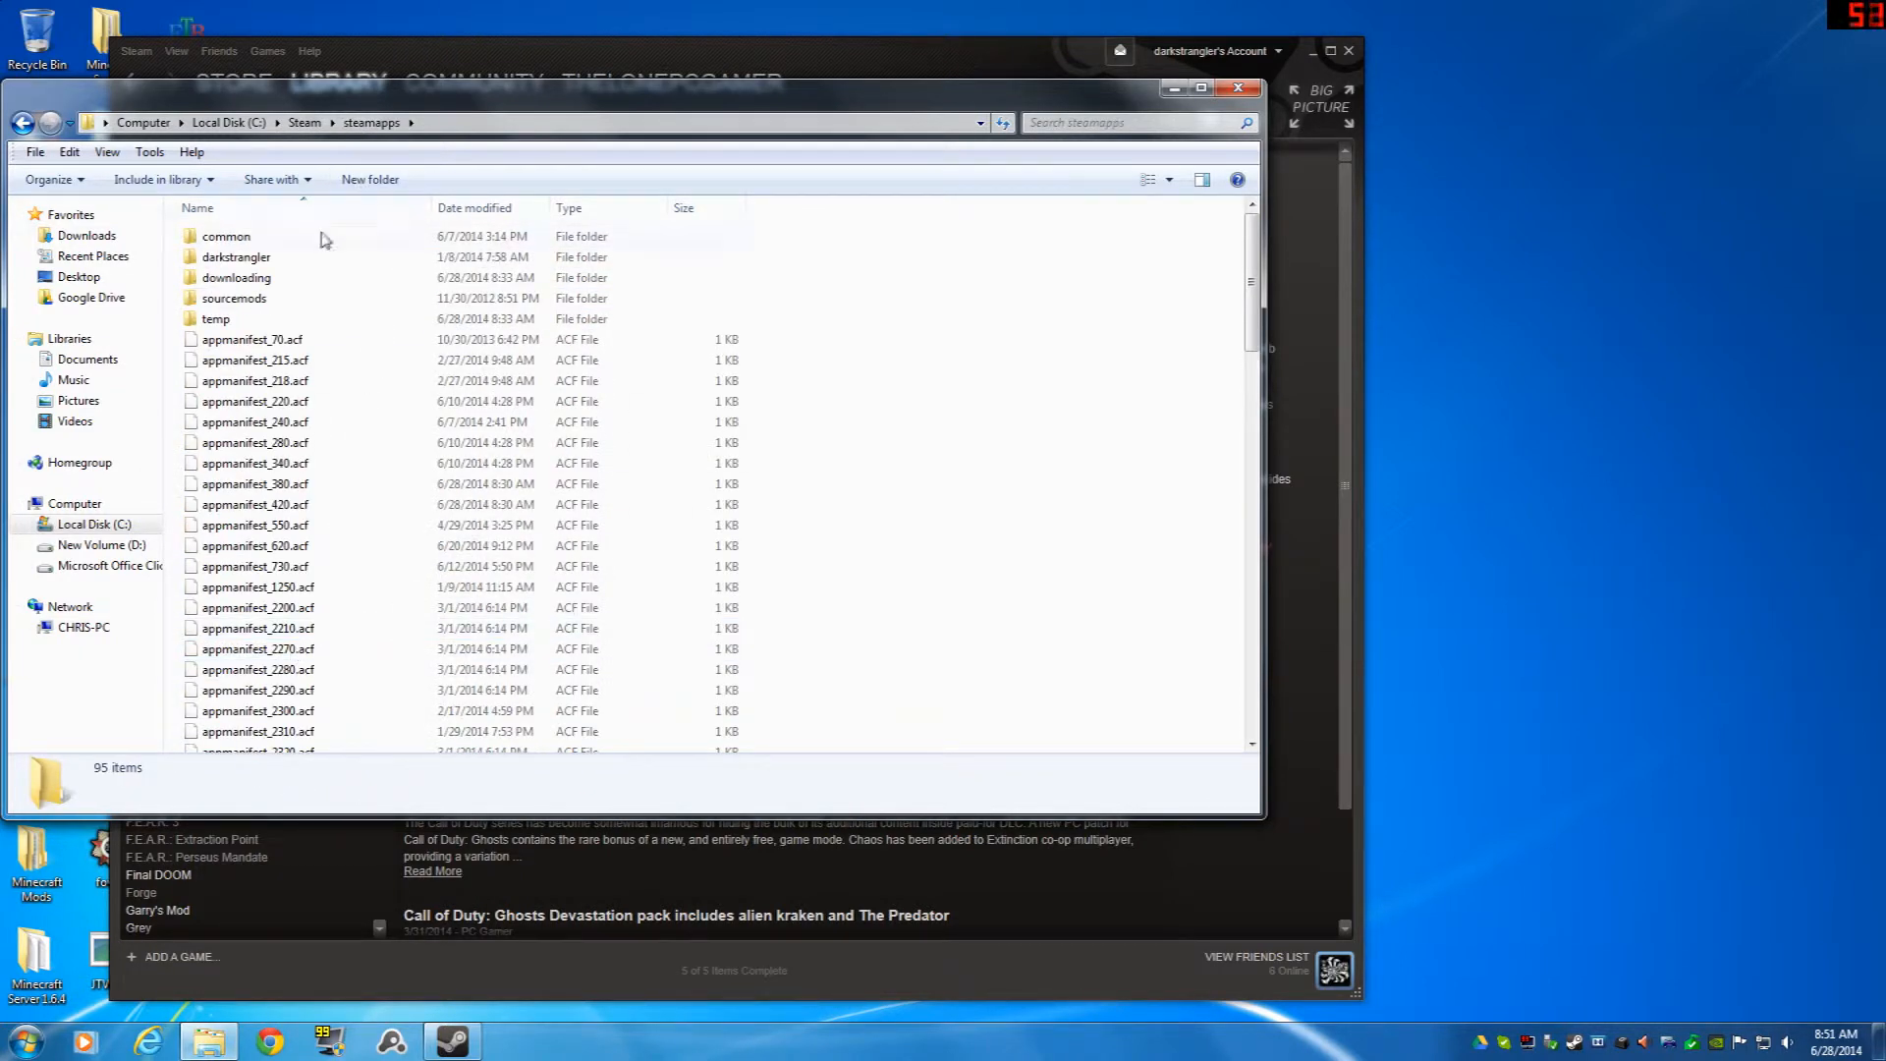
double_click(224, 236)
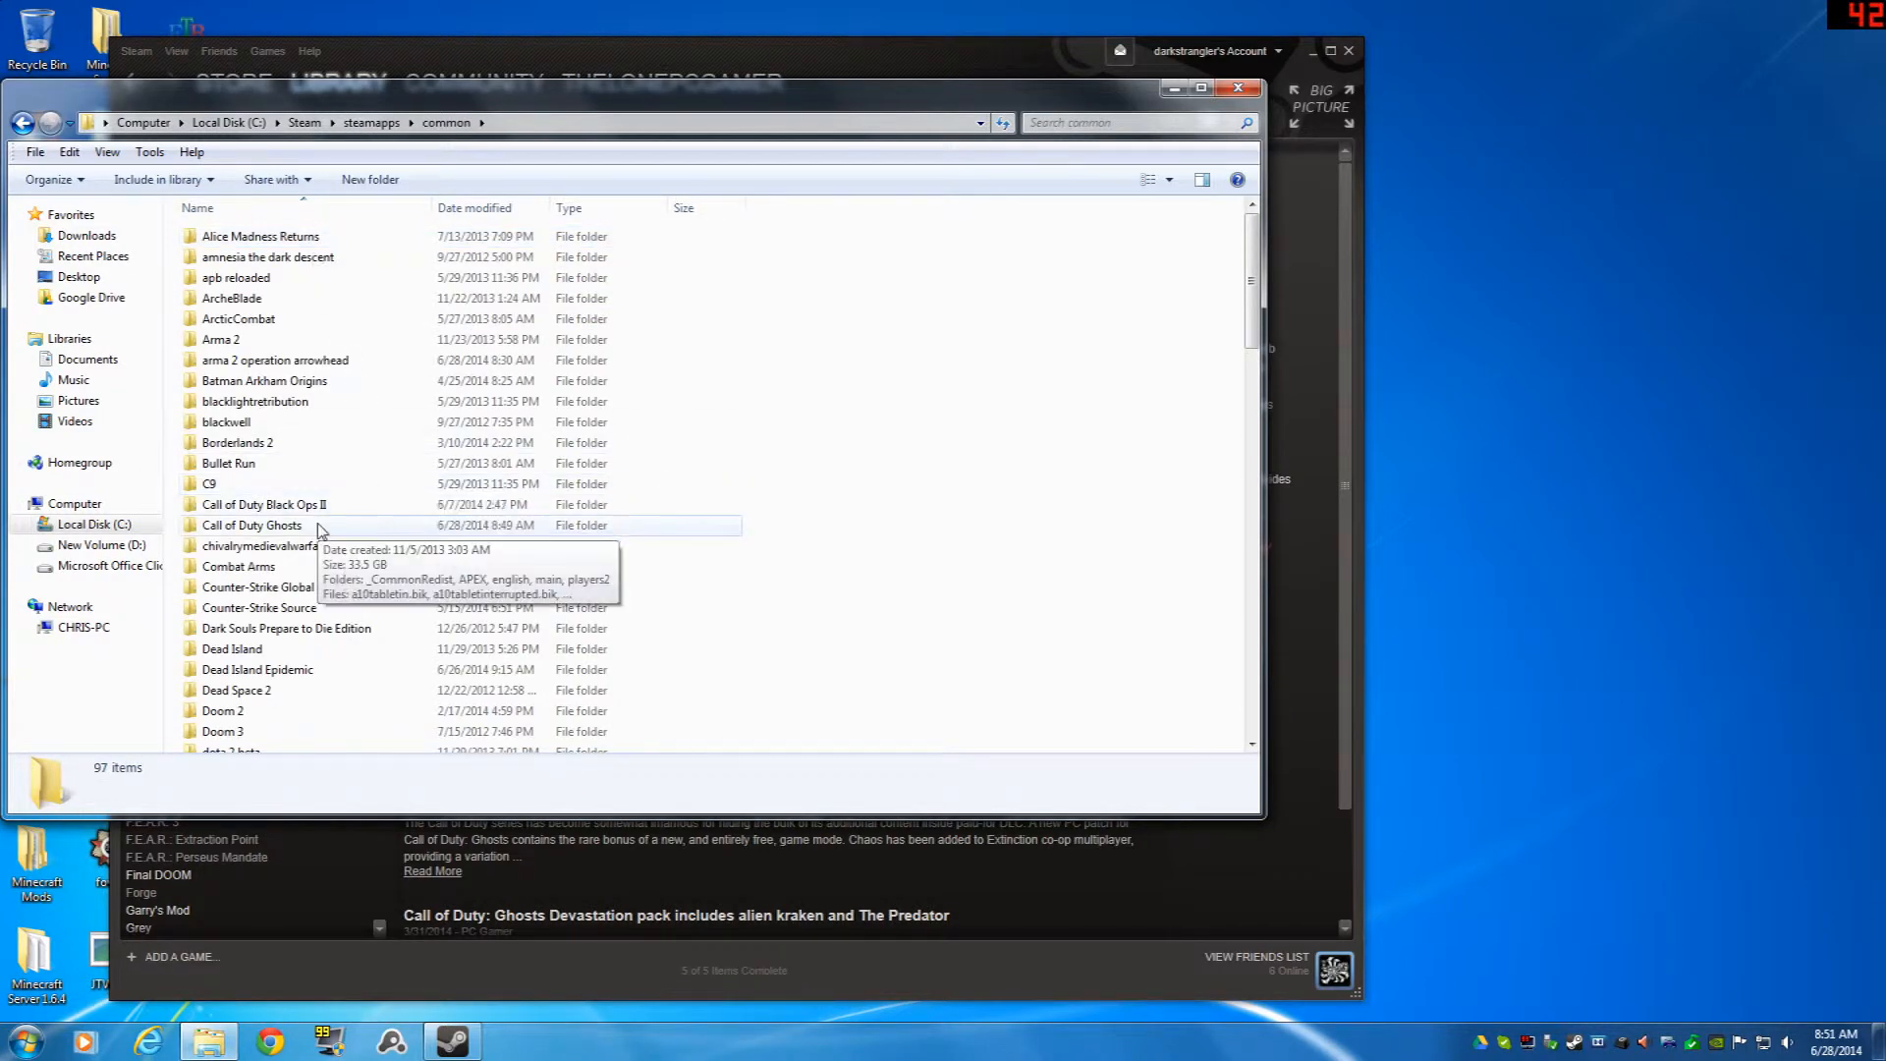
double_click(252, 525)
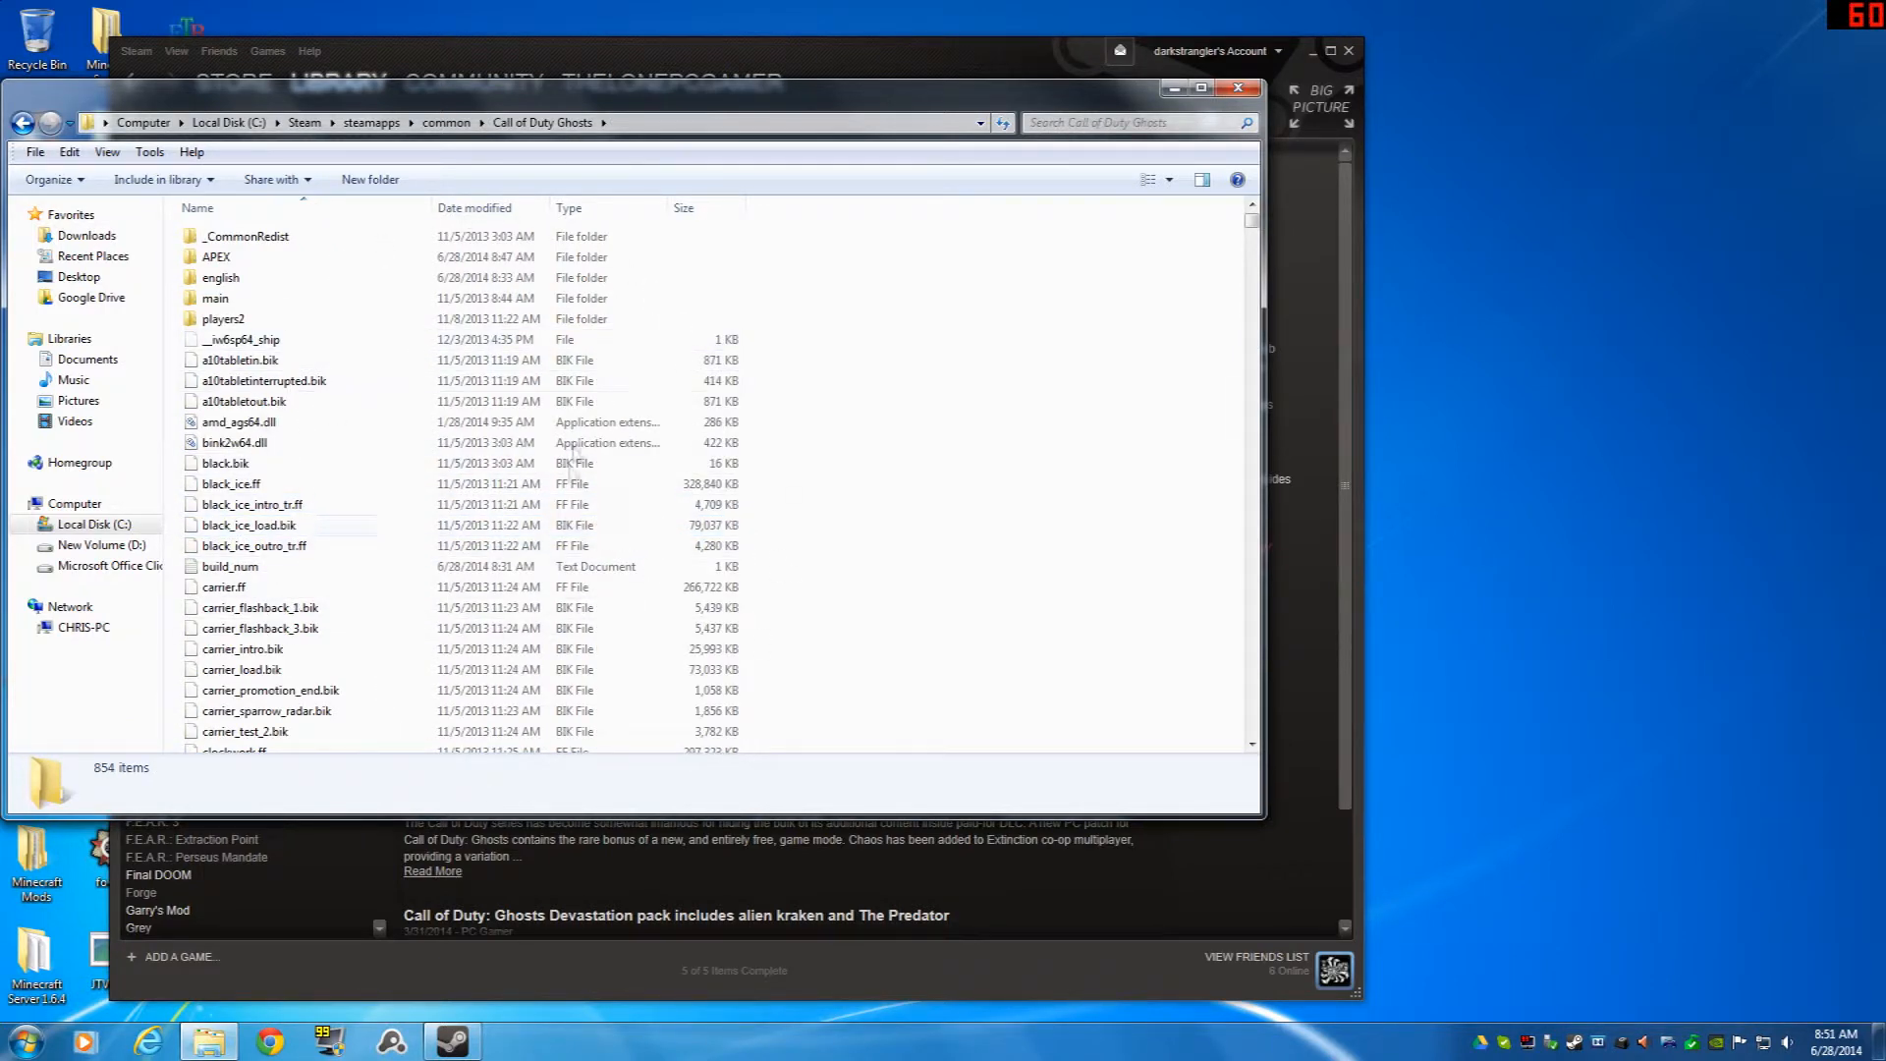
mouse_move(244, 266)
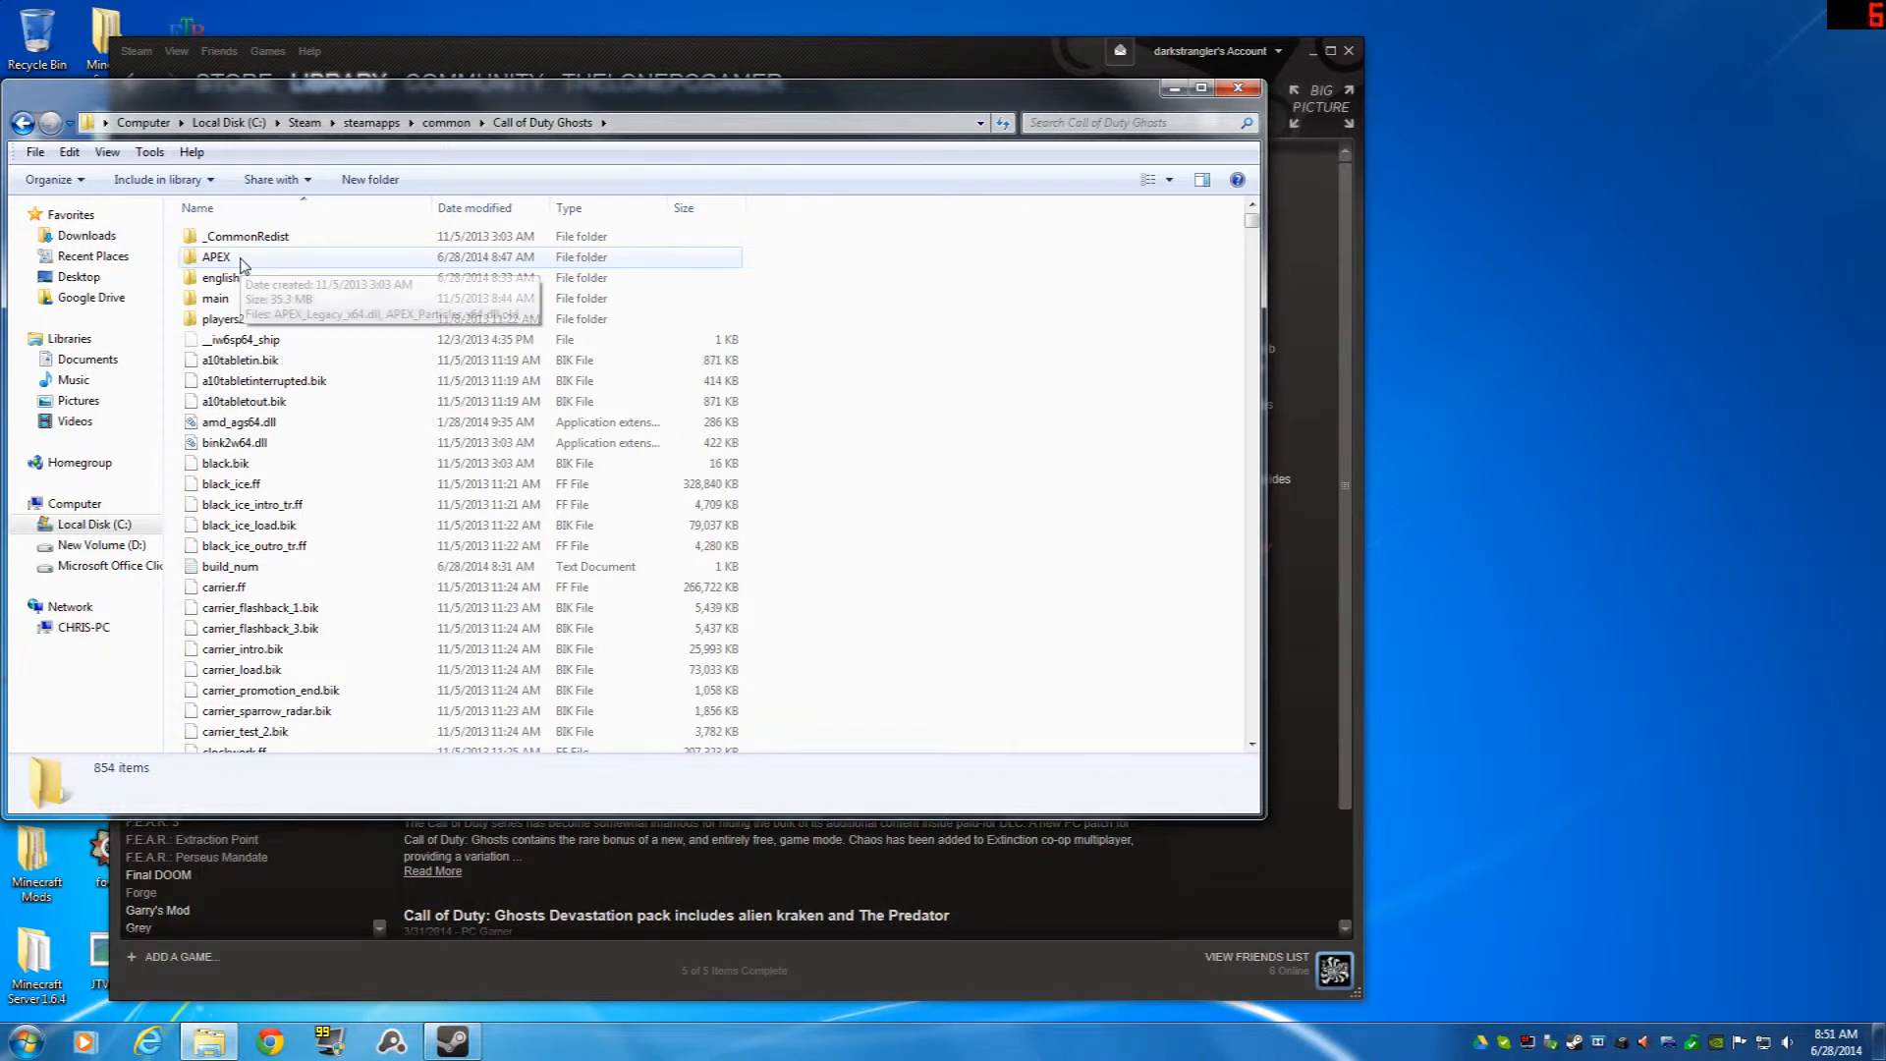
Step: Inside the APEX folder, rename APEX_Particles_x64.dll to APEX_Particles_x64.dll.old
double_click(218, 256)
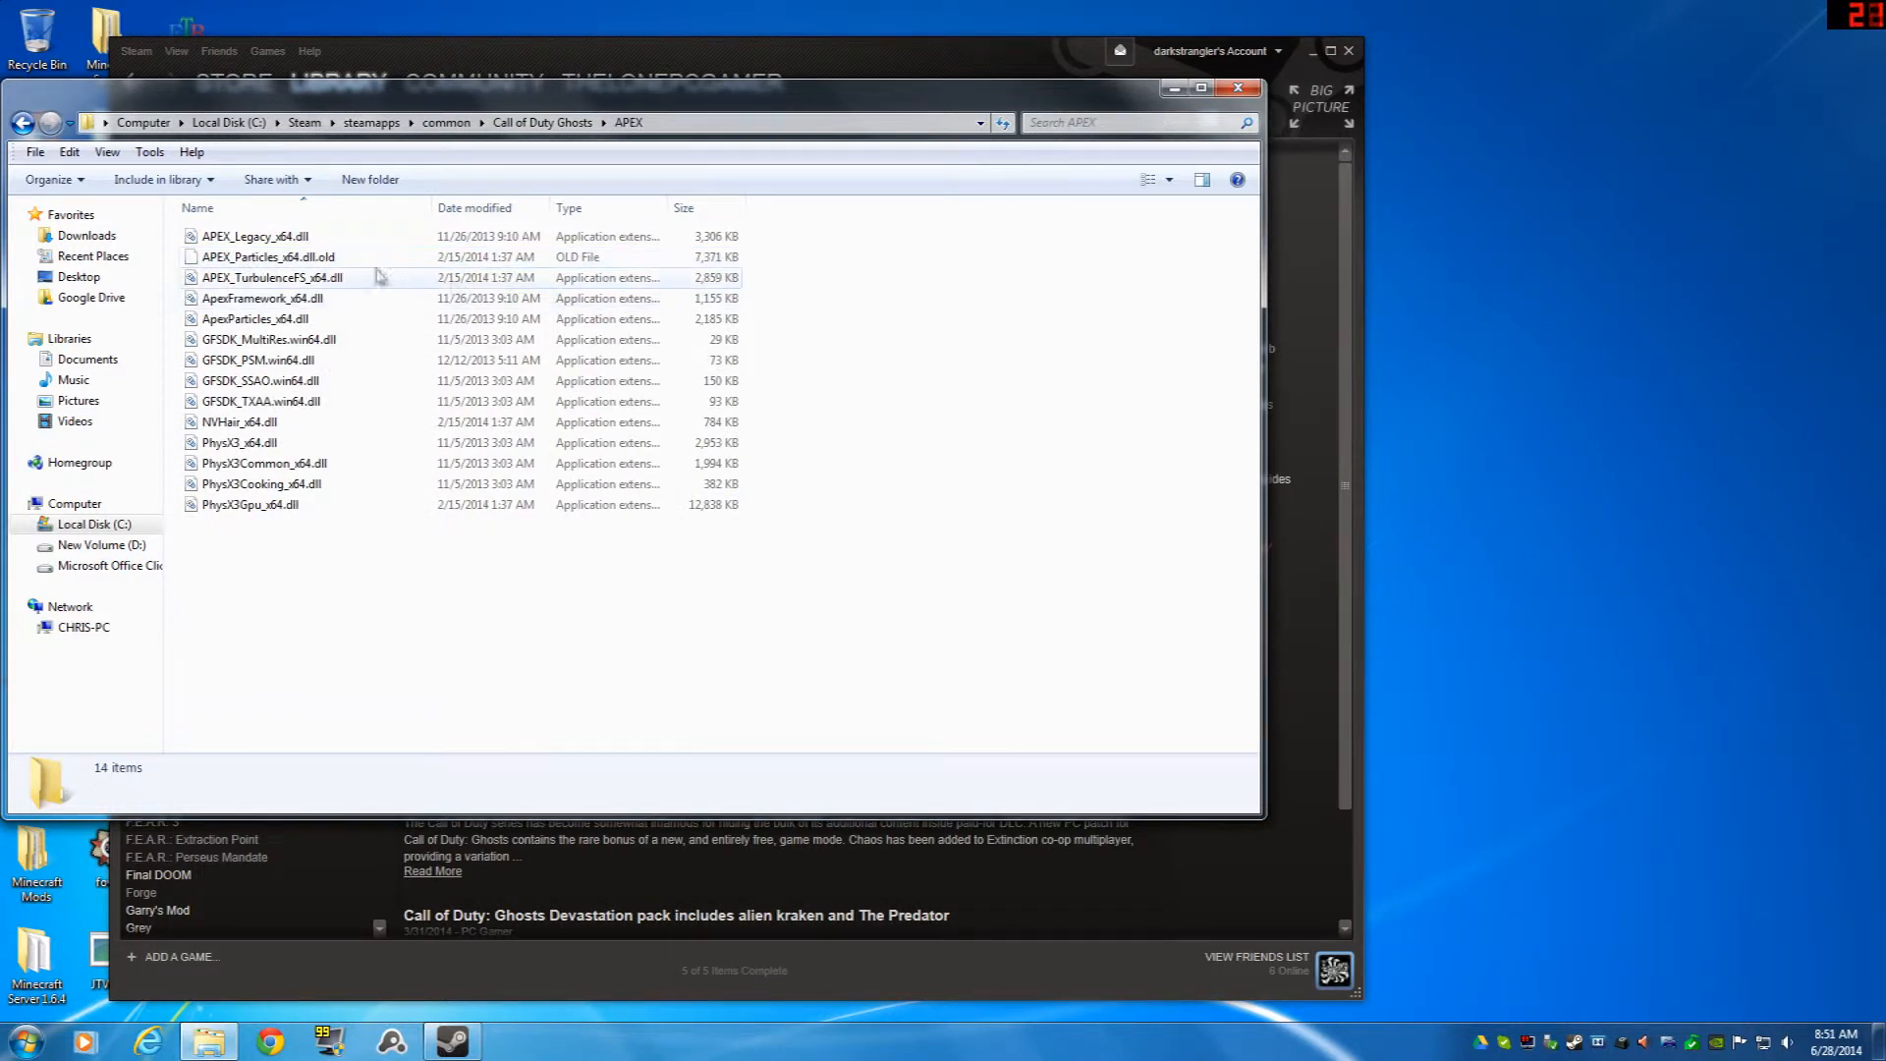
left_click(265, 255)
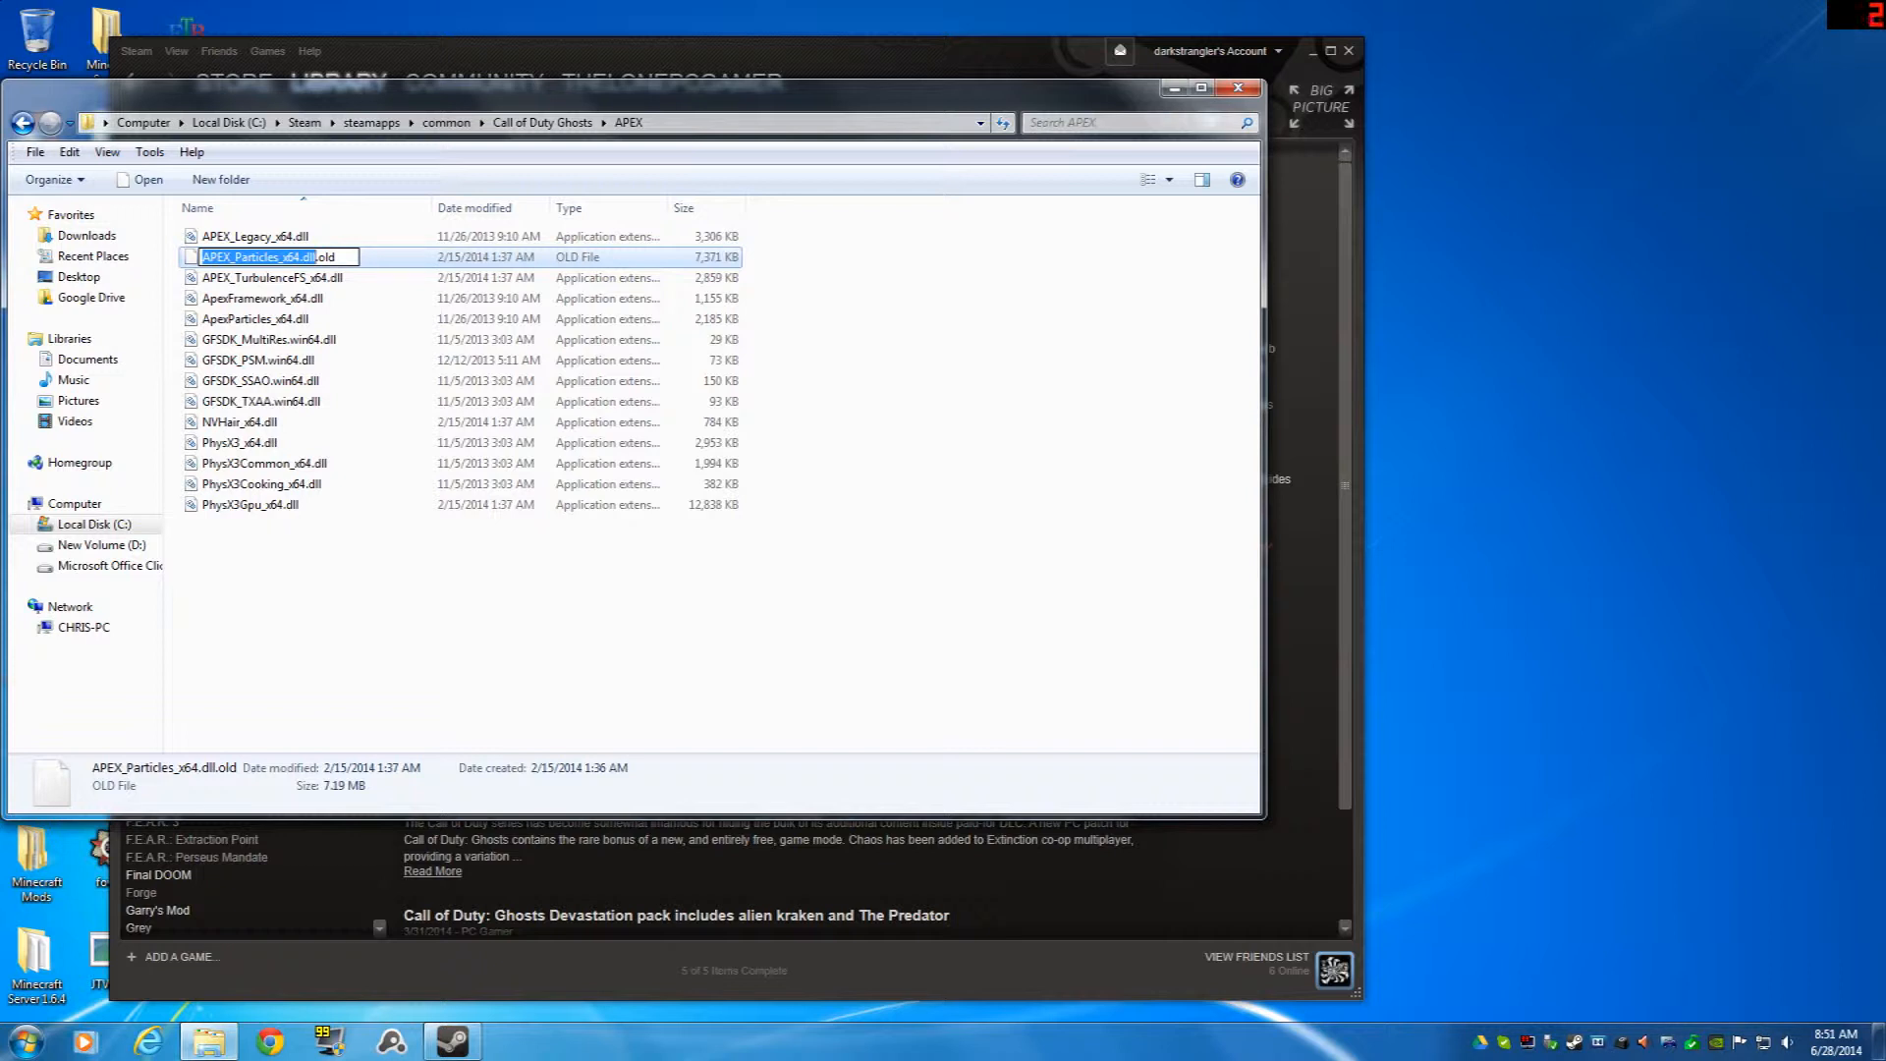
mouse_move(452, 656)
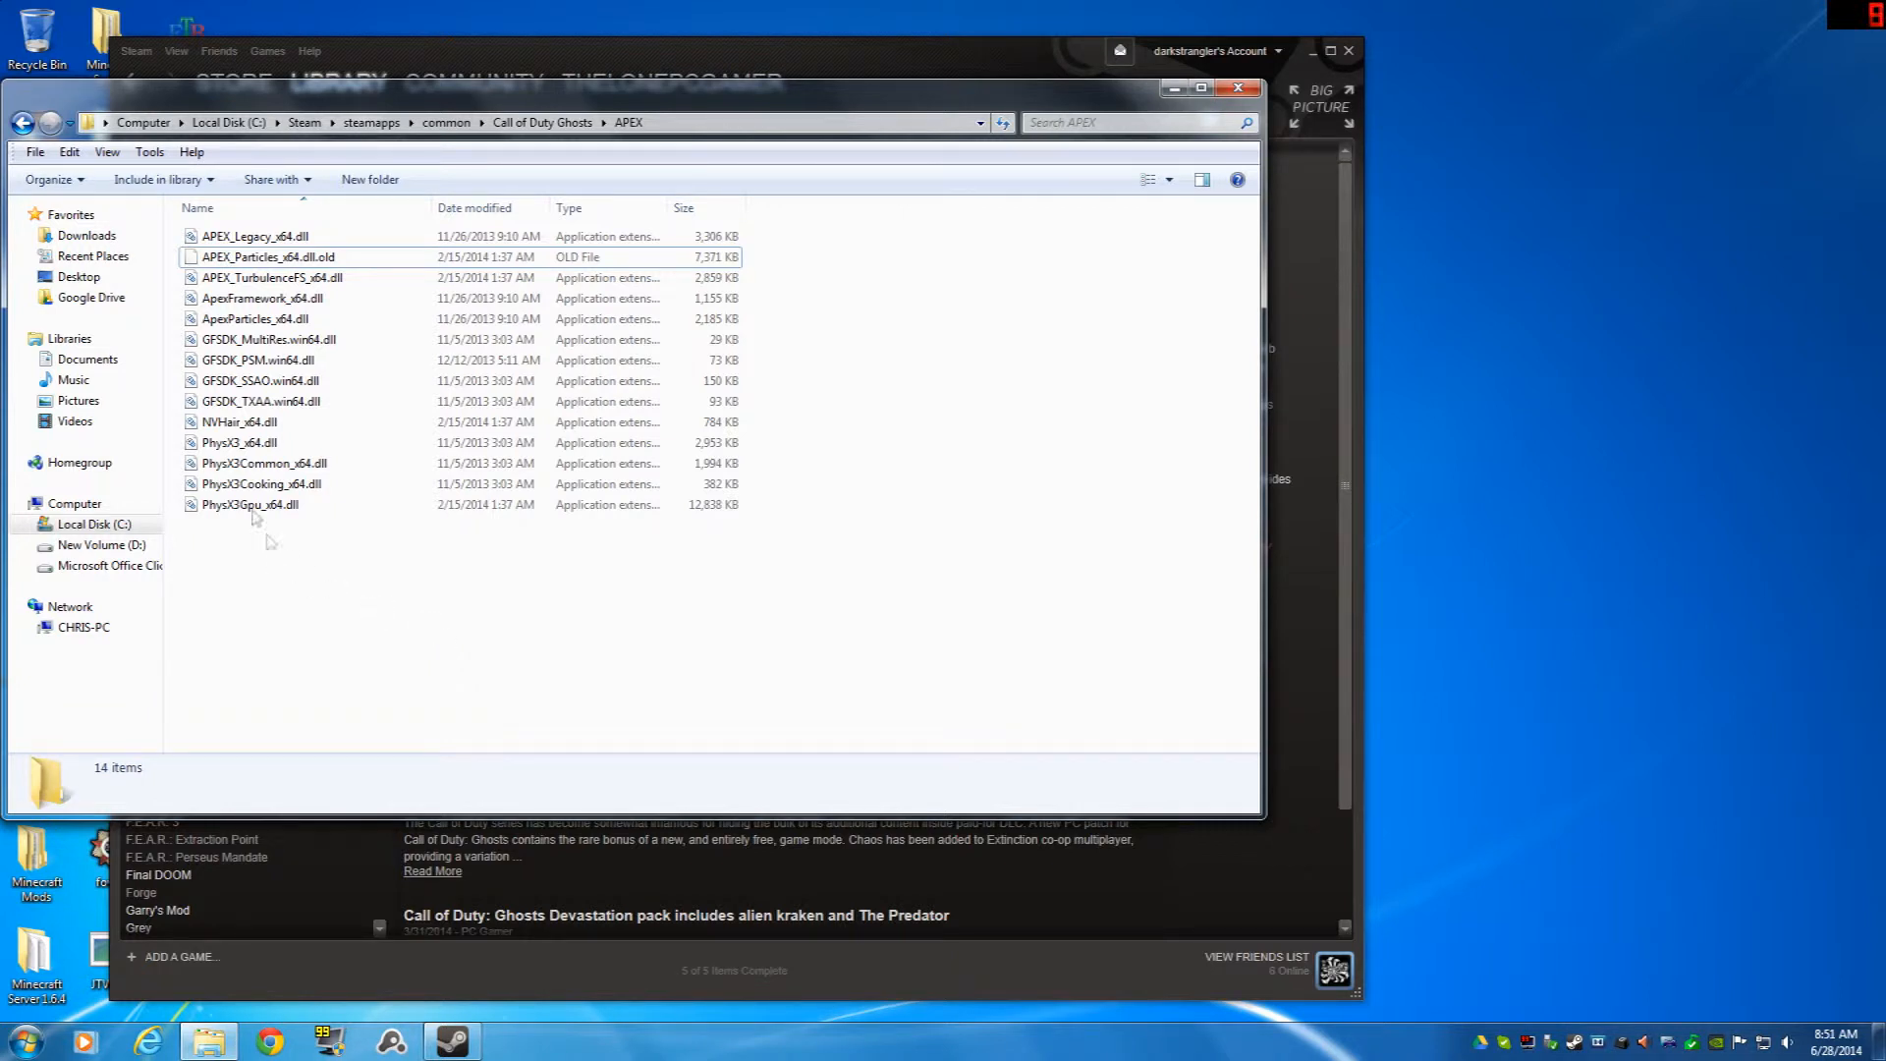
left_click(263, 255)
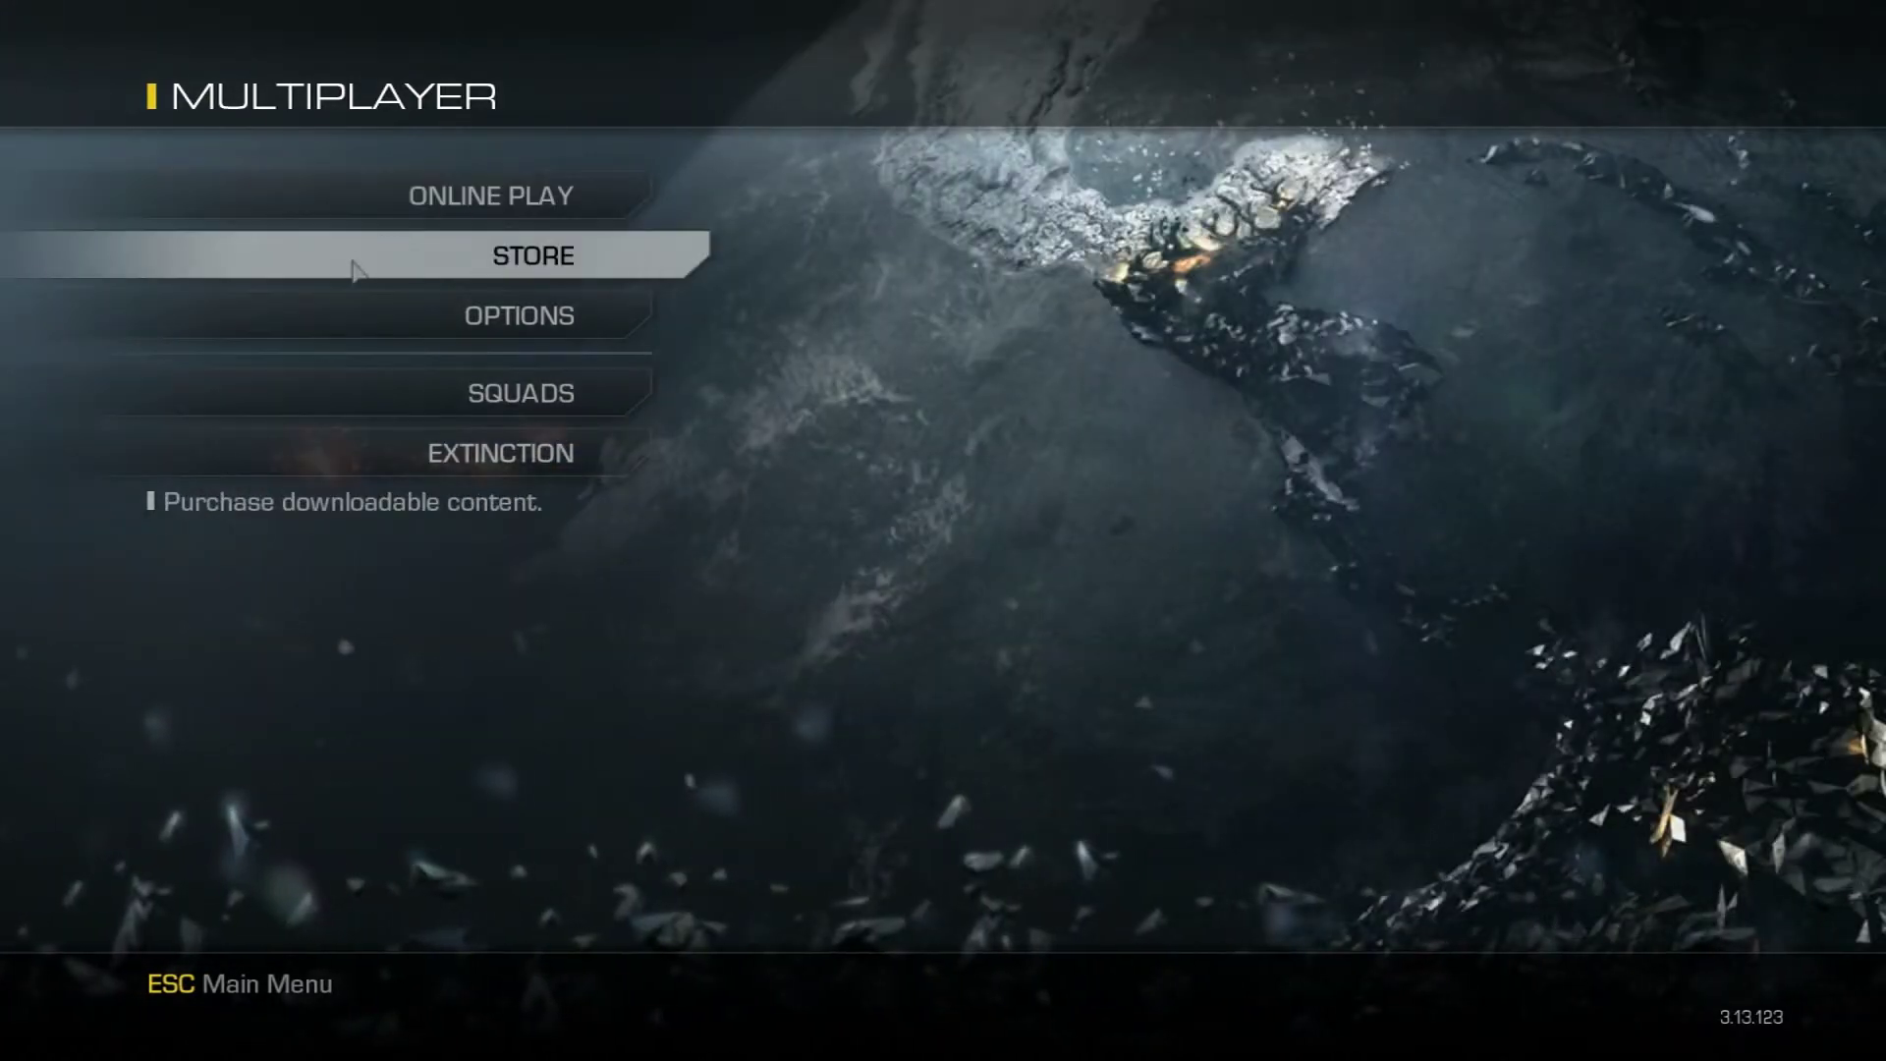
Step: Choose Online Play from the Multiplayer menu so the game fetches the online profile
left_click(491, 194)
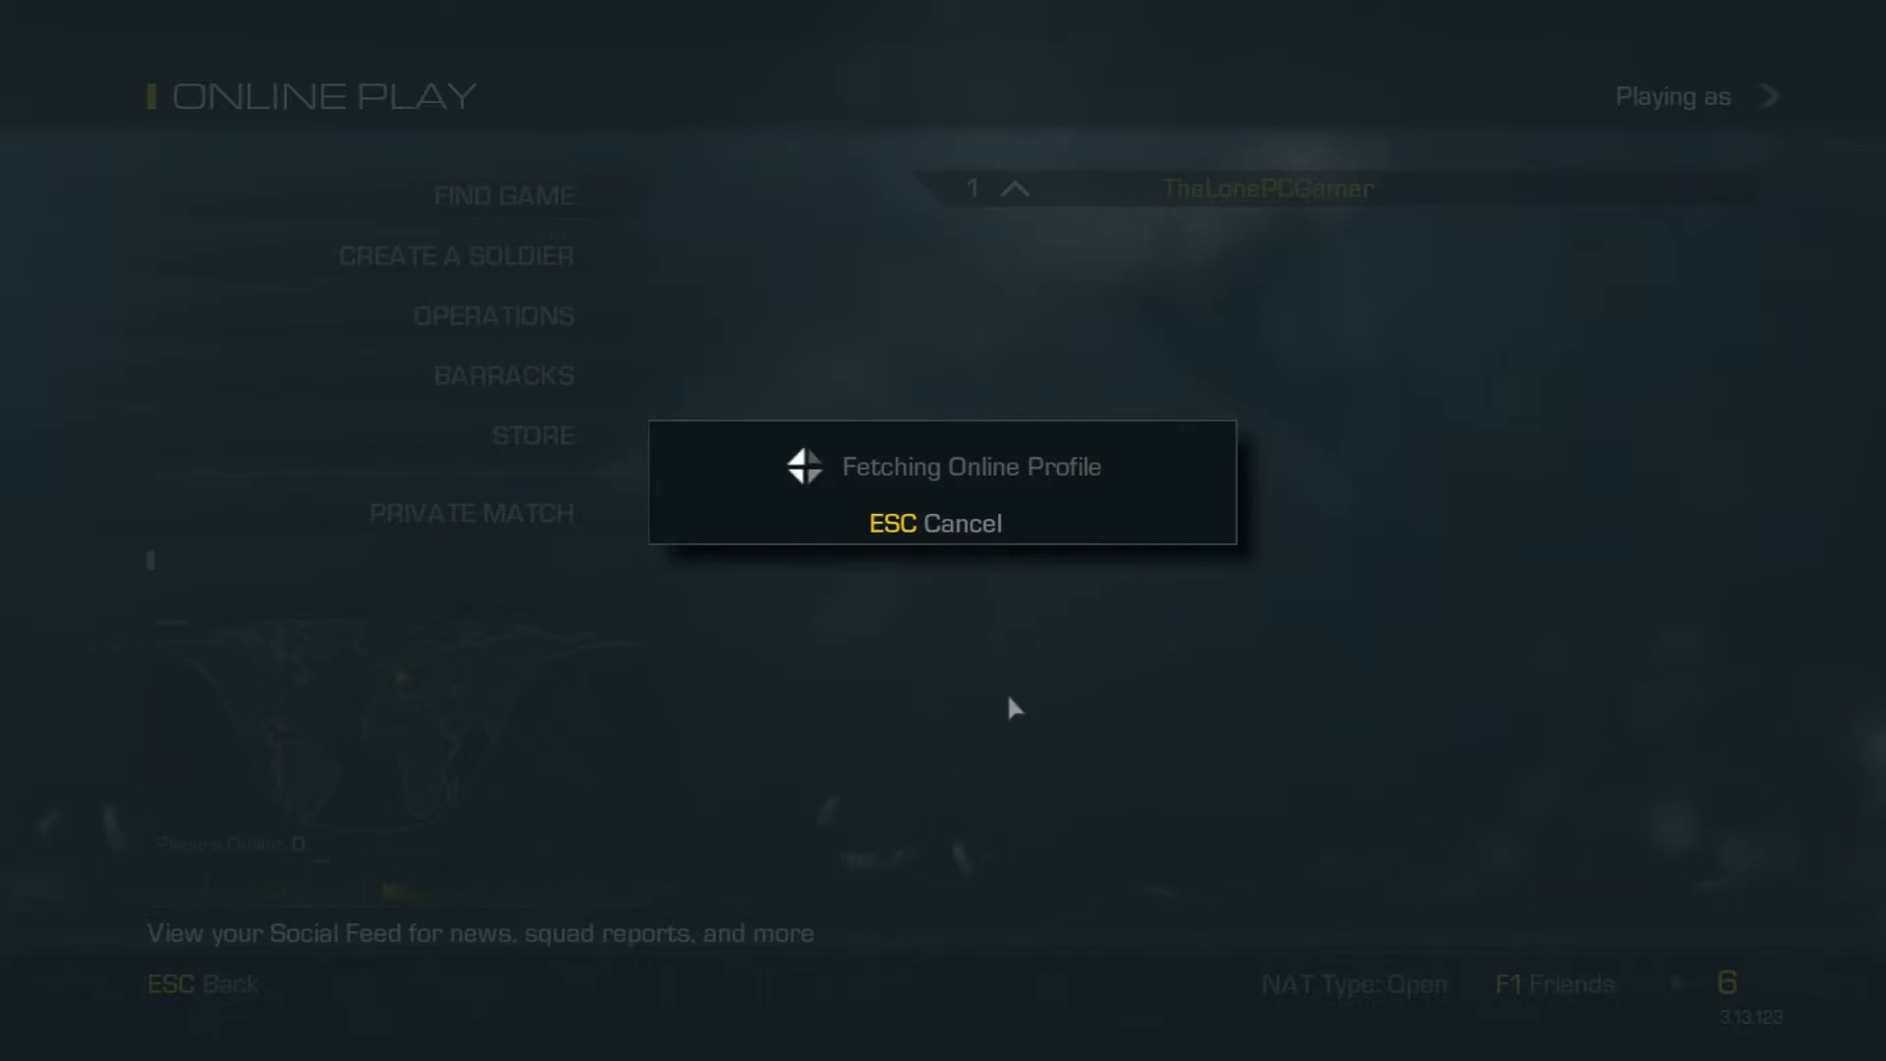
mouse_move(1030, 664)
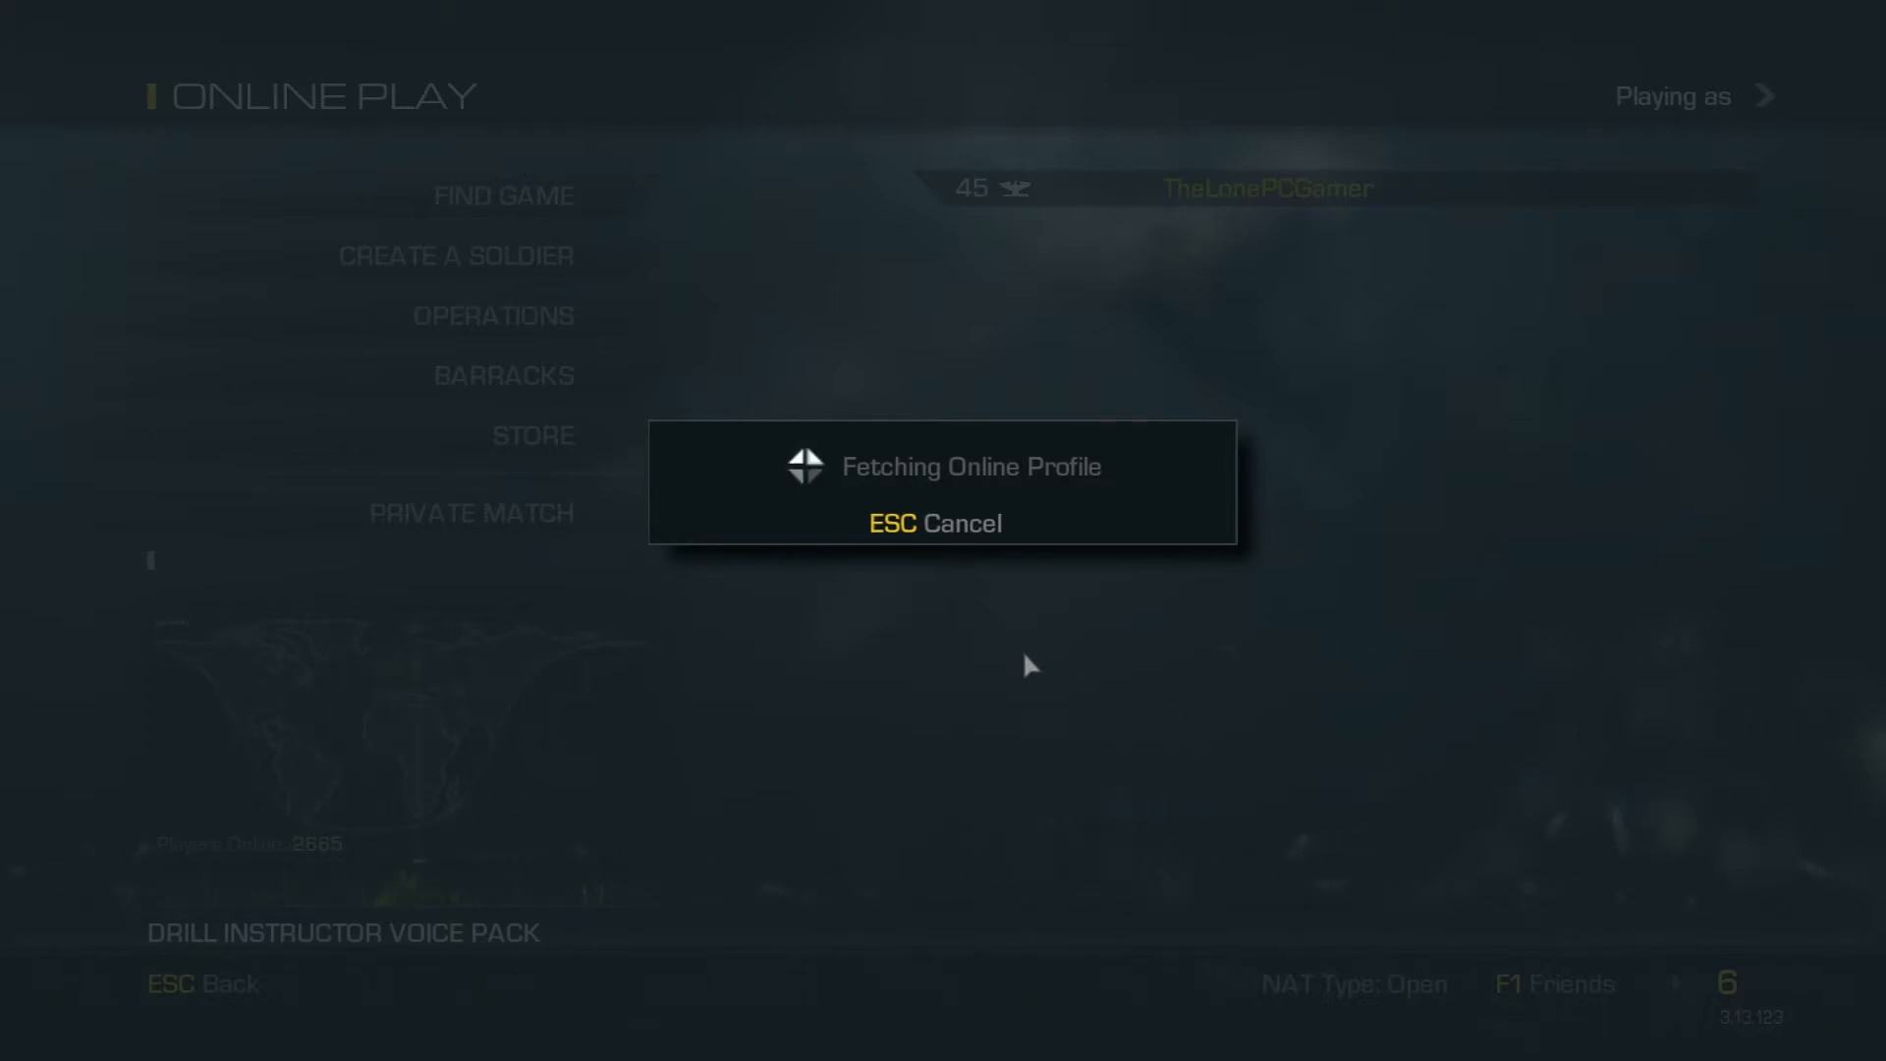
mouse_move(904, 451)
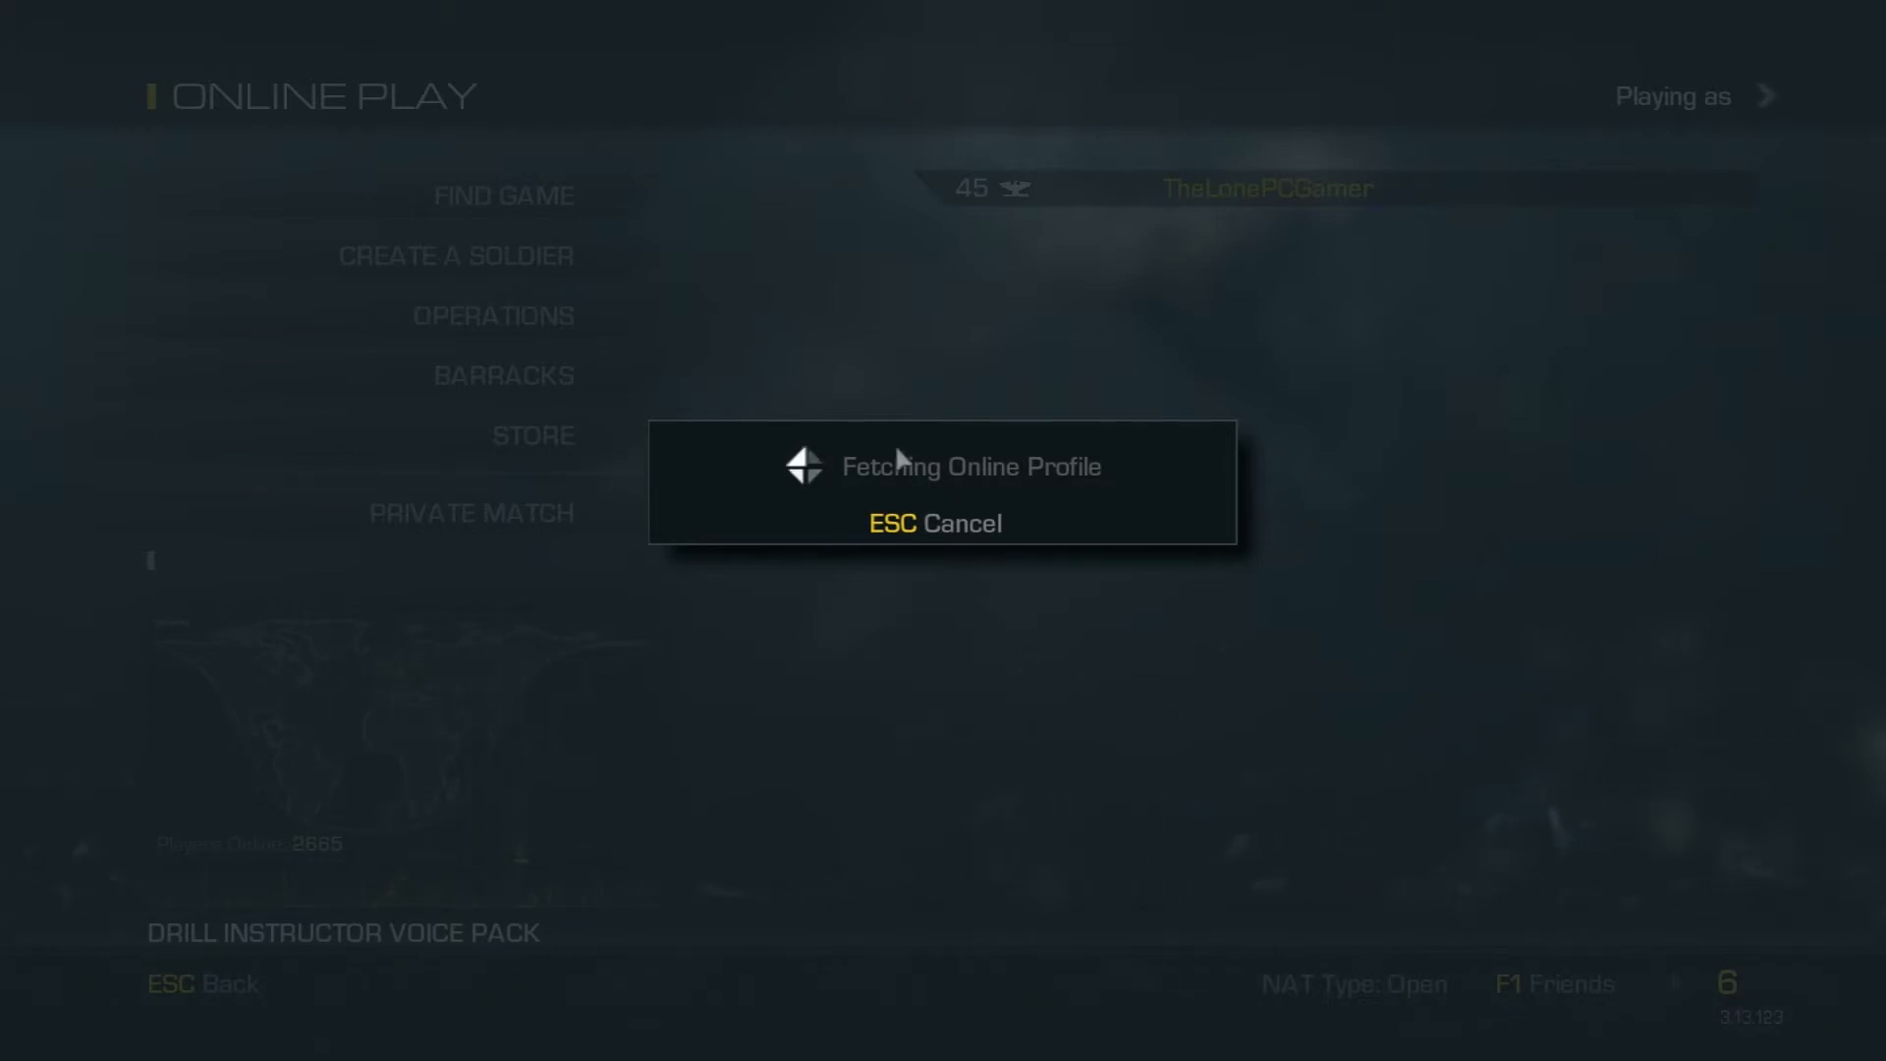